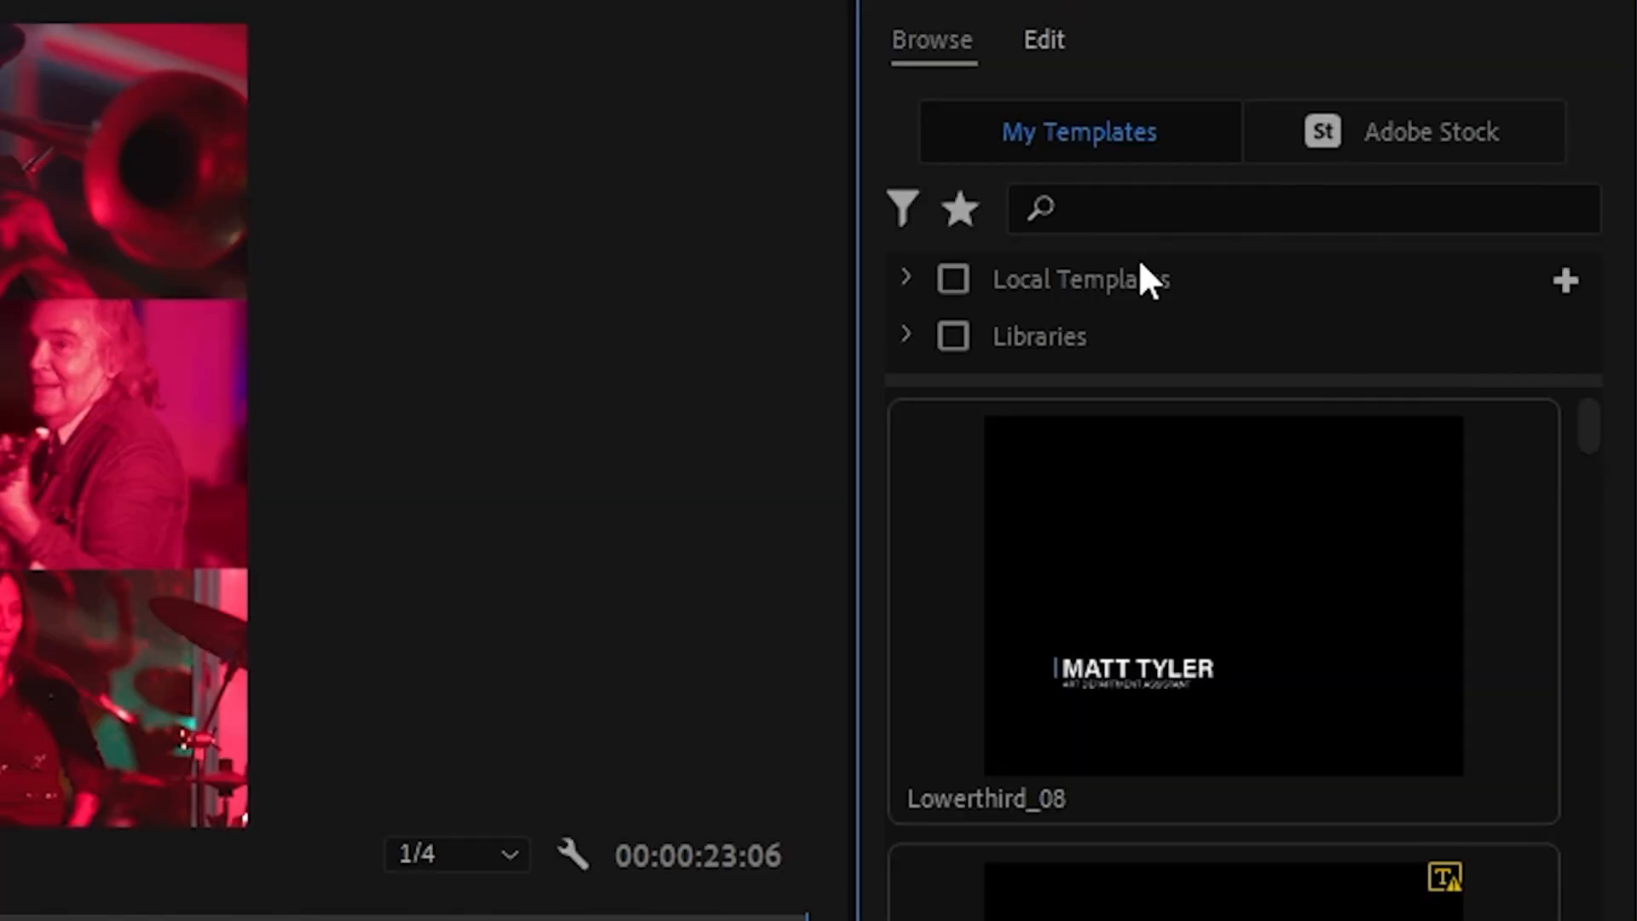
Search the Essential Graphics templates for 'third' to show lower-third suggestions.
text(third)
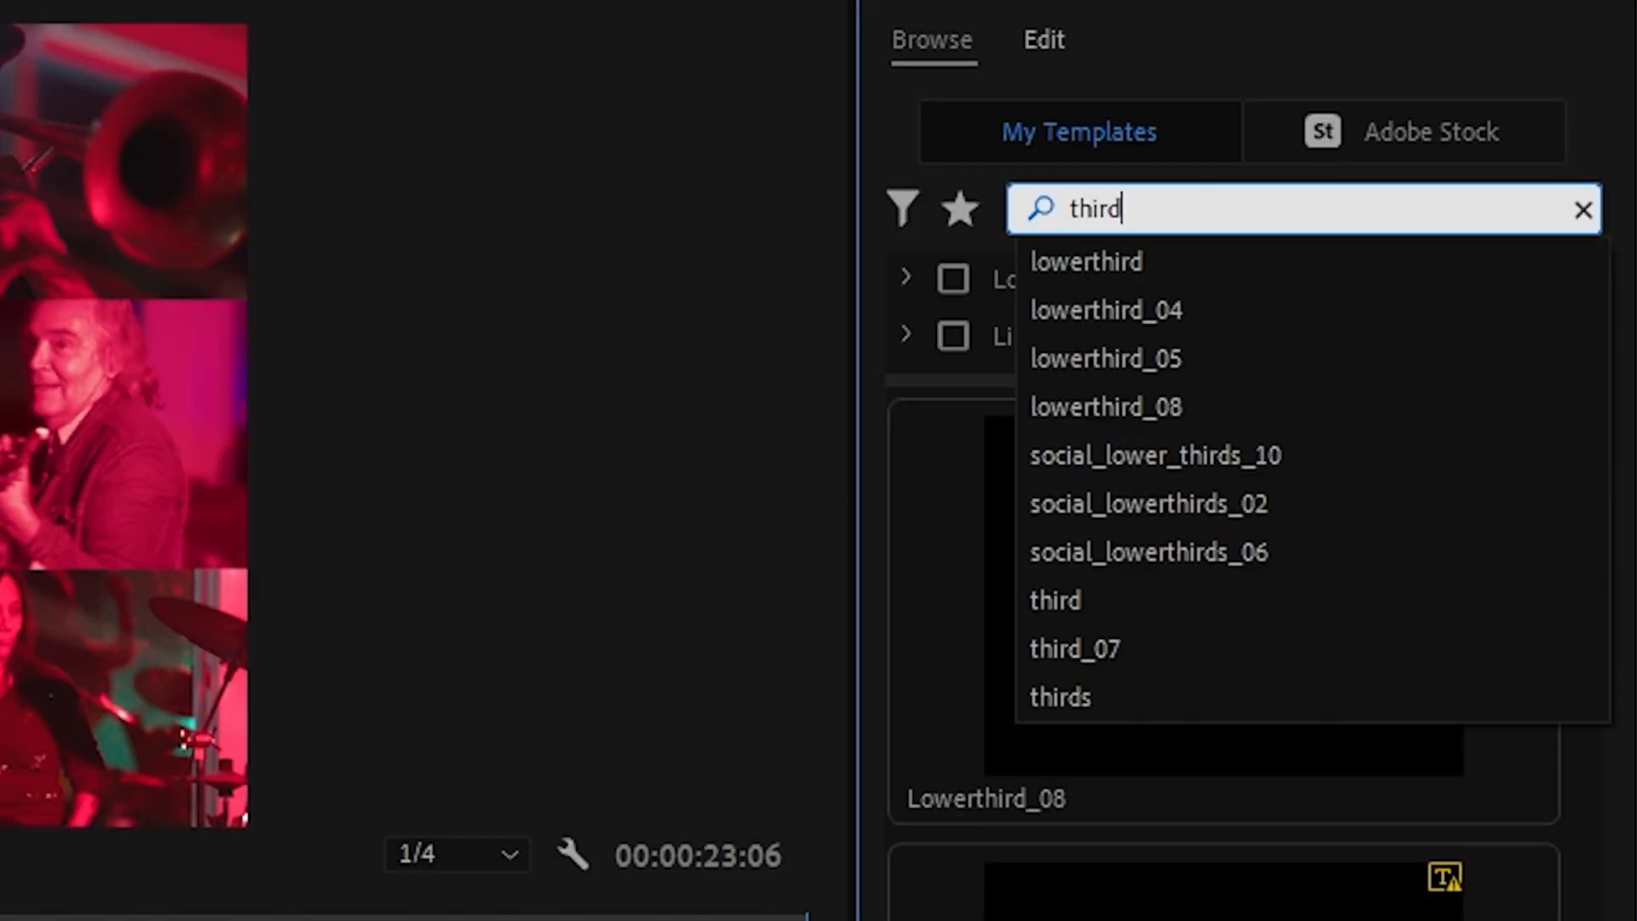
mouse_move(1206, 297)
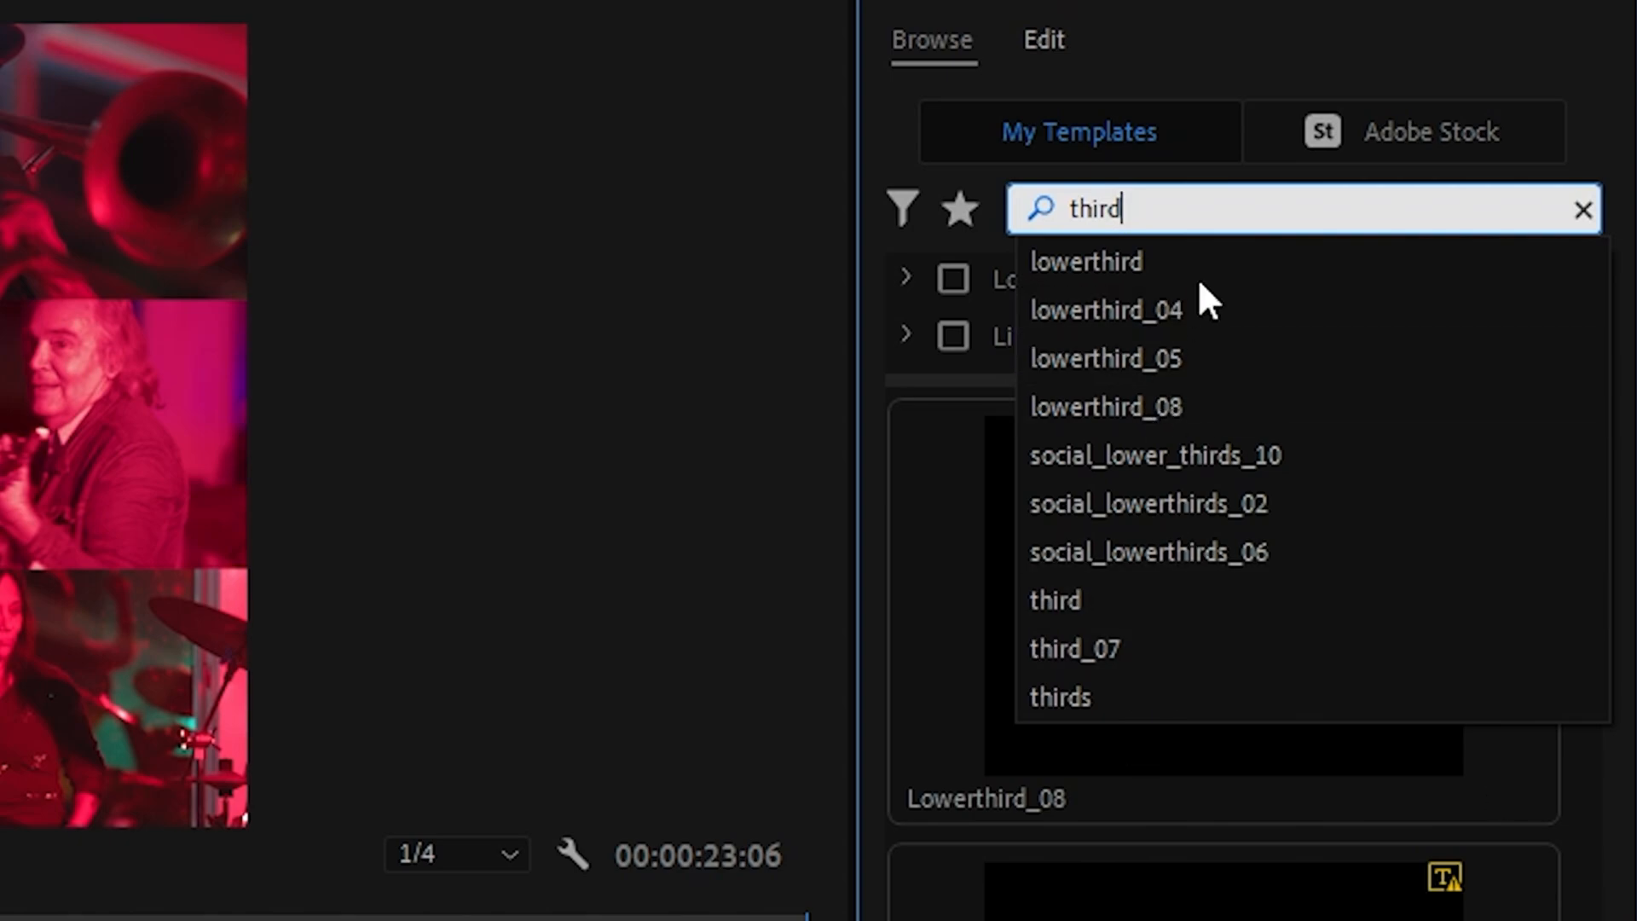
click(1584, 209)
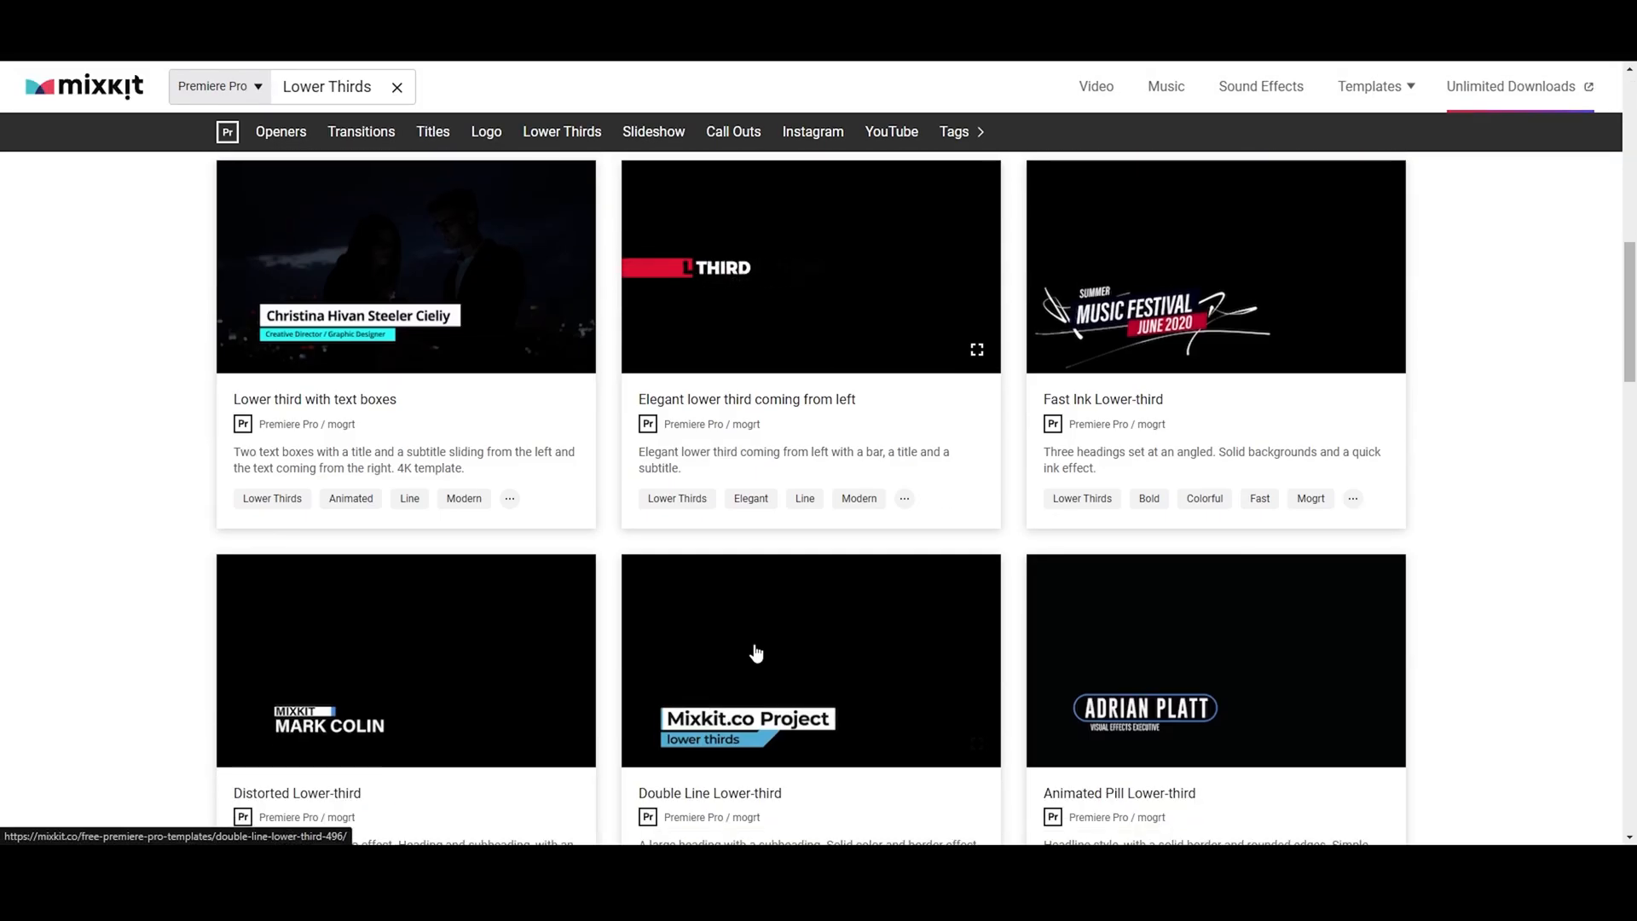
Scroll Mixkit's free Premiere Pro lower-thirds page, past Double Line and Animated Pill Lower-third.
scroll(down, 3)
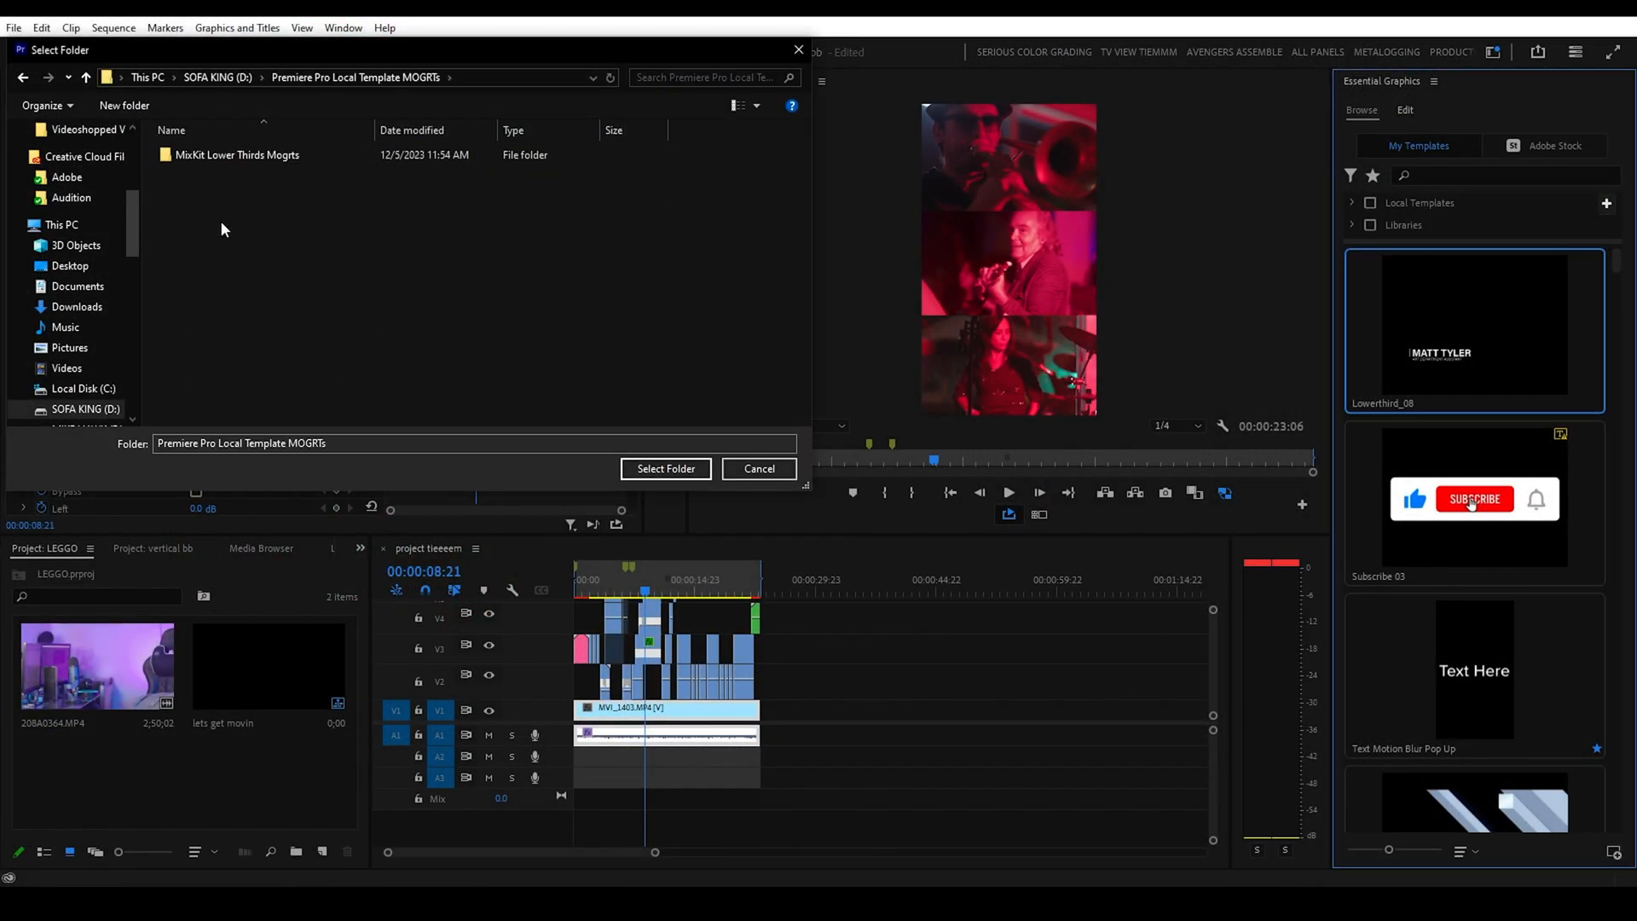
Choose the Premiere Pro Local Template MOGRTs folder in the Select Folder dialog.
click(665, 468)
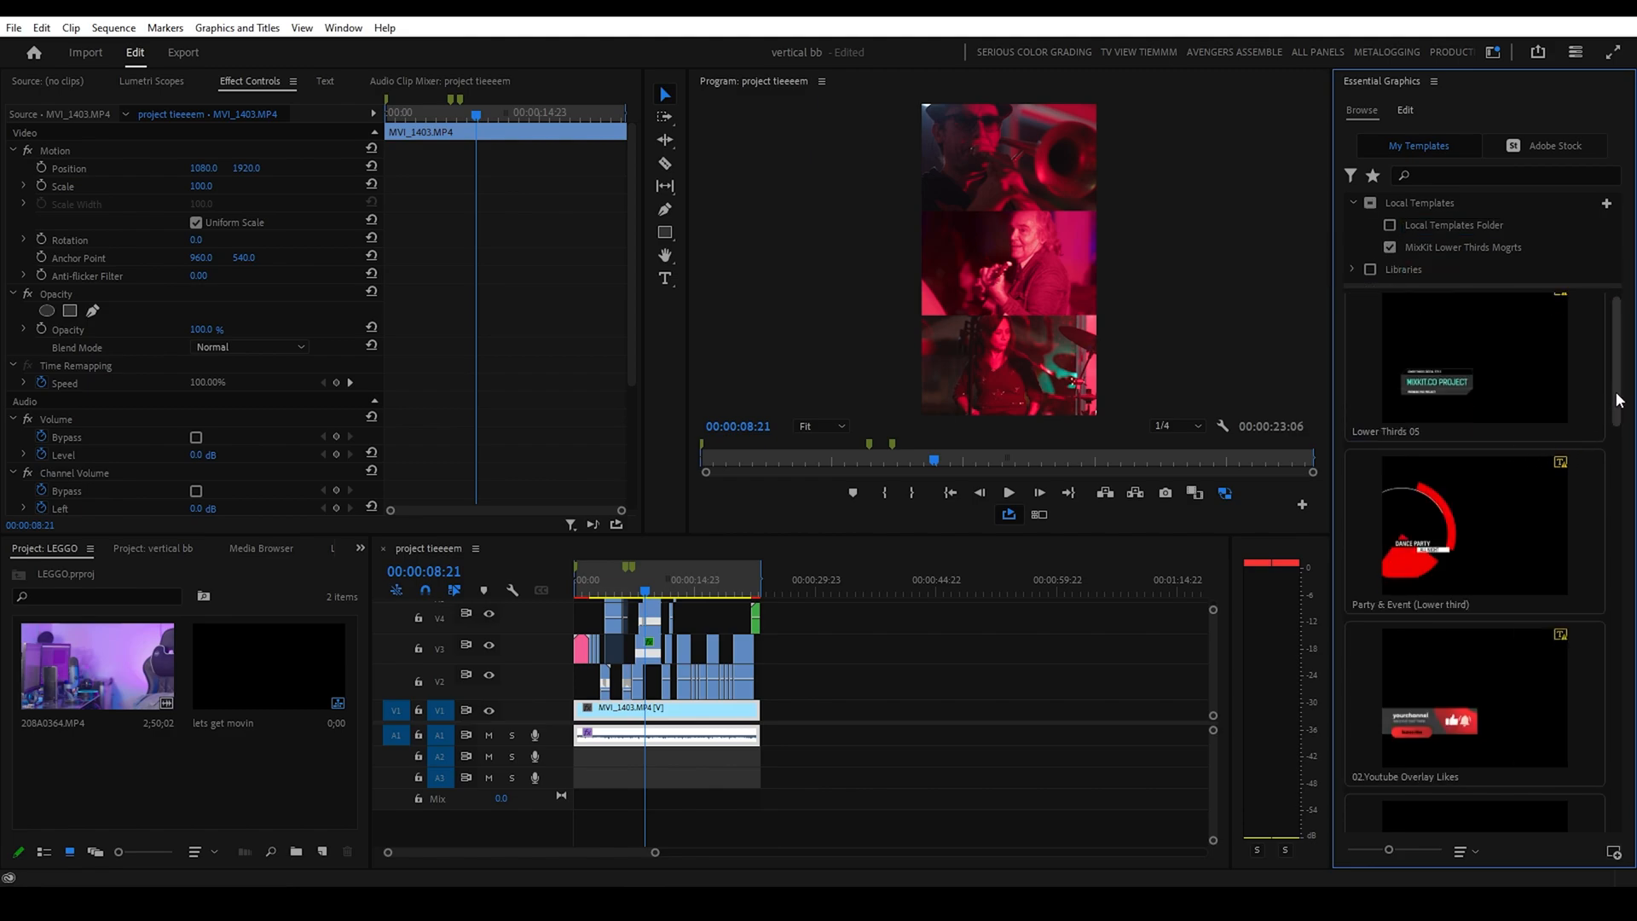
Browse the Mixkit lower-third templates, create a new local templates folder, and close the picker.
scroll(down, 3)
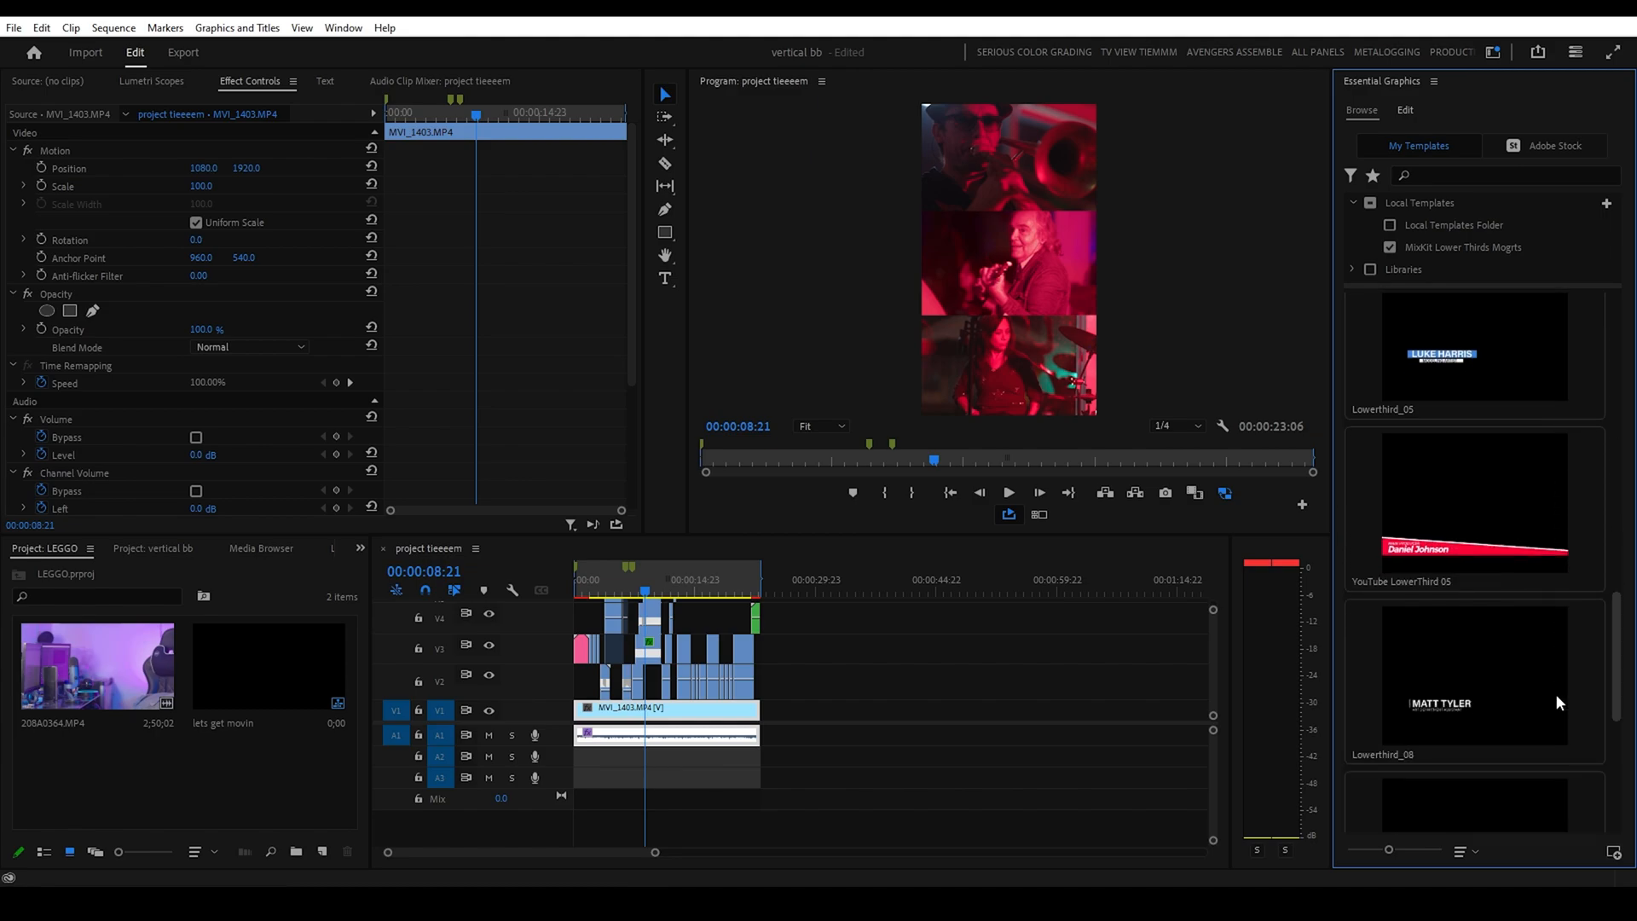
scroll(down, 3)
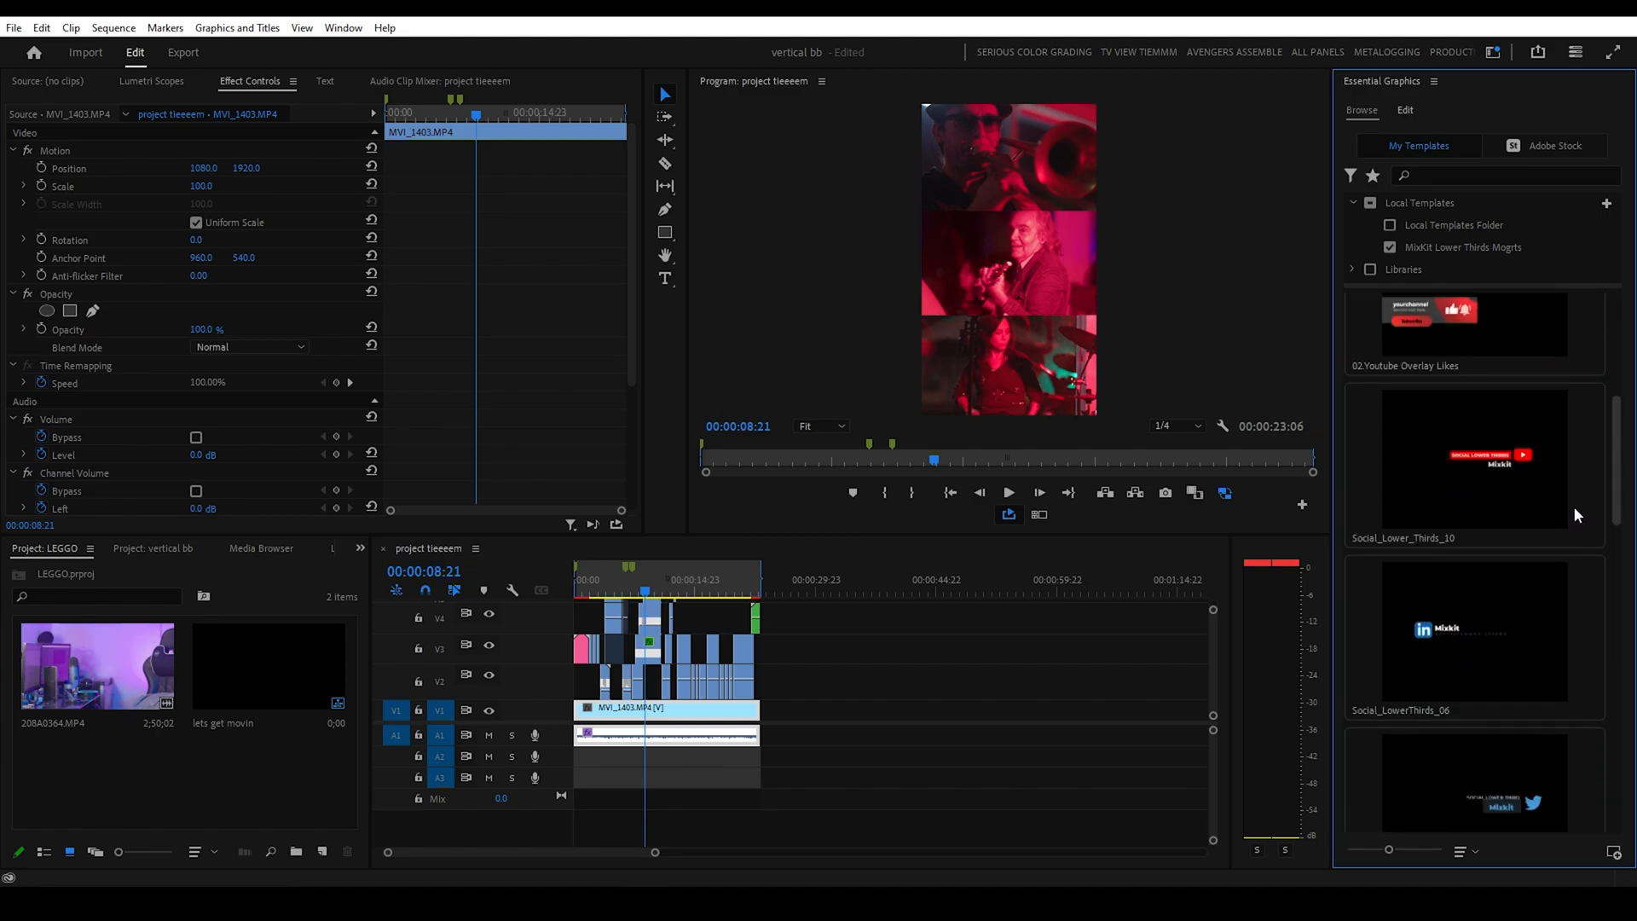
click(1606, 203)
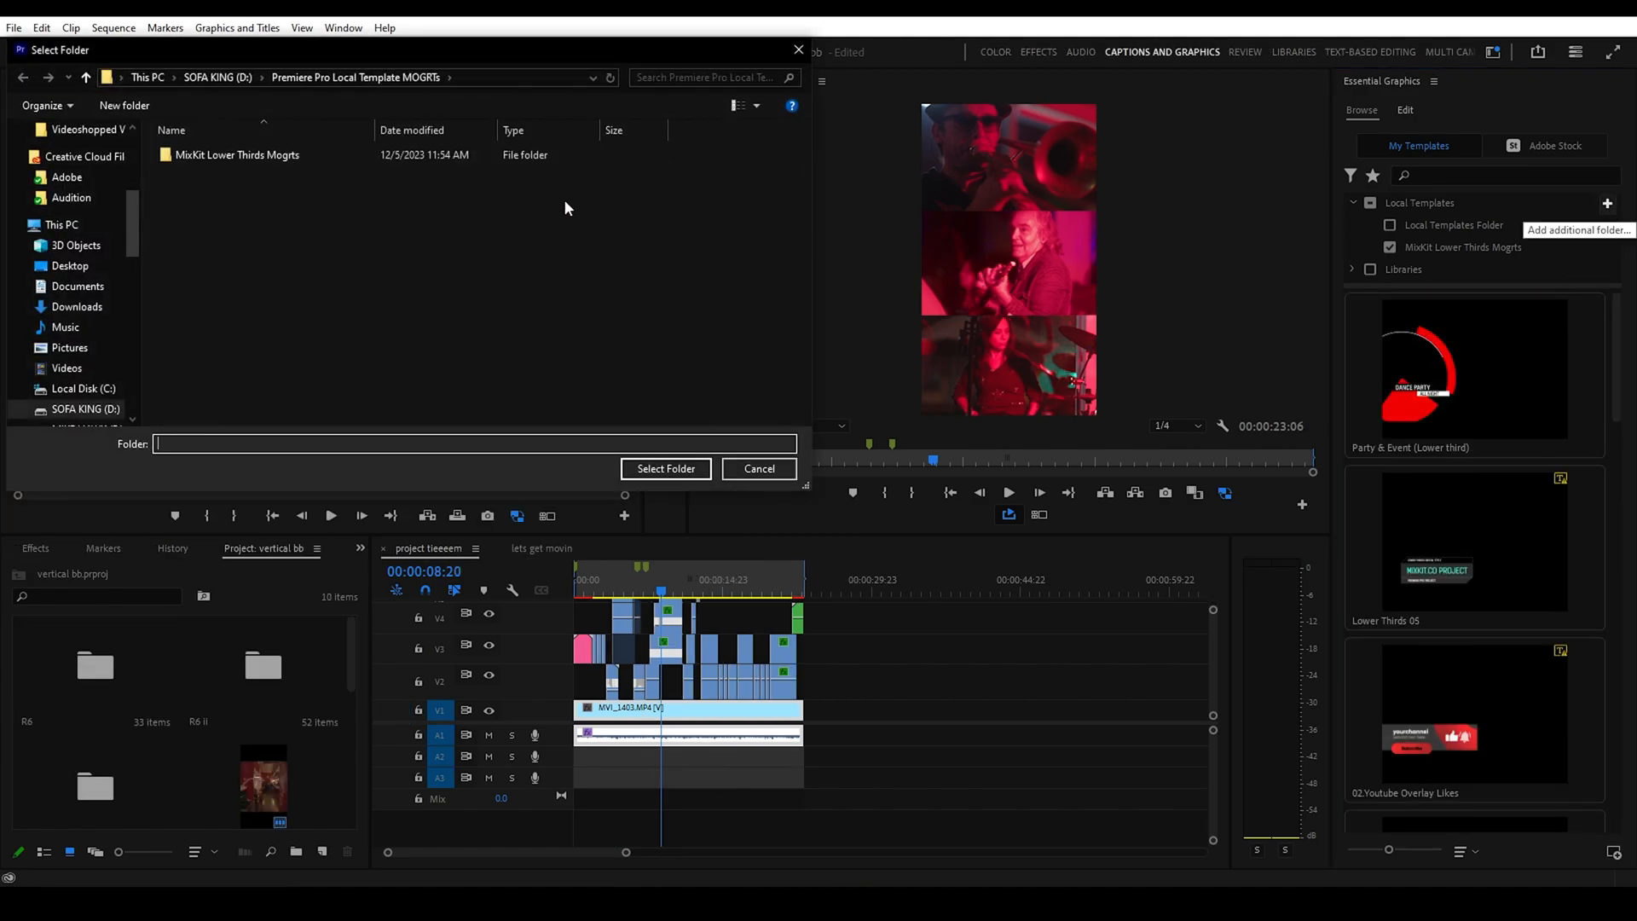
click(122, 105)
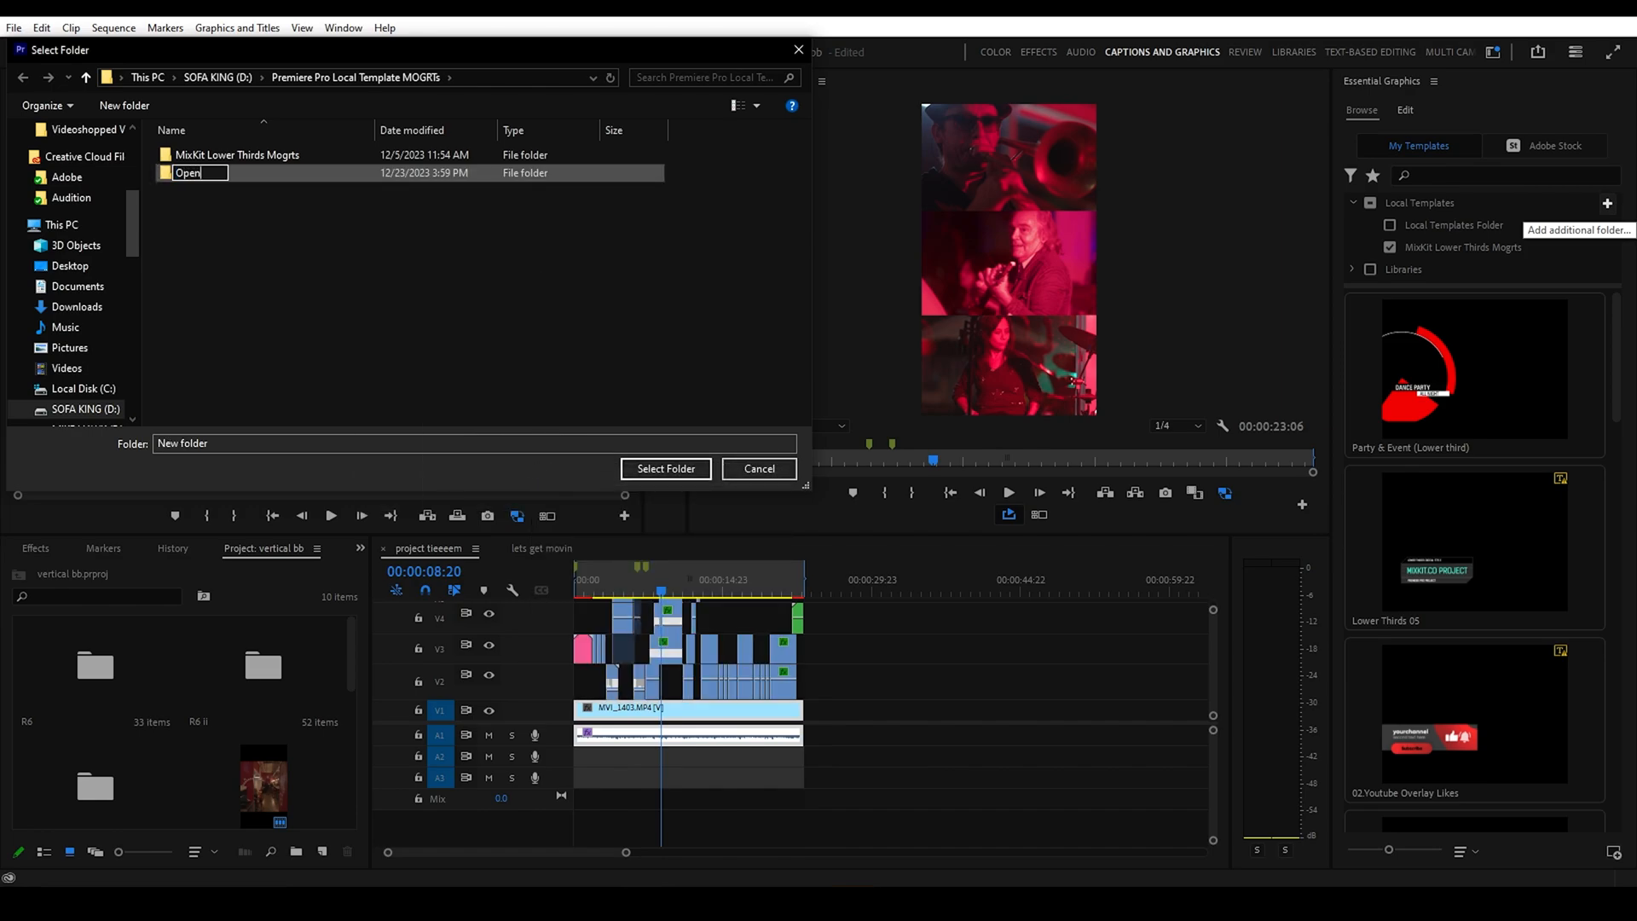
click(665, 468)
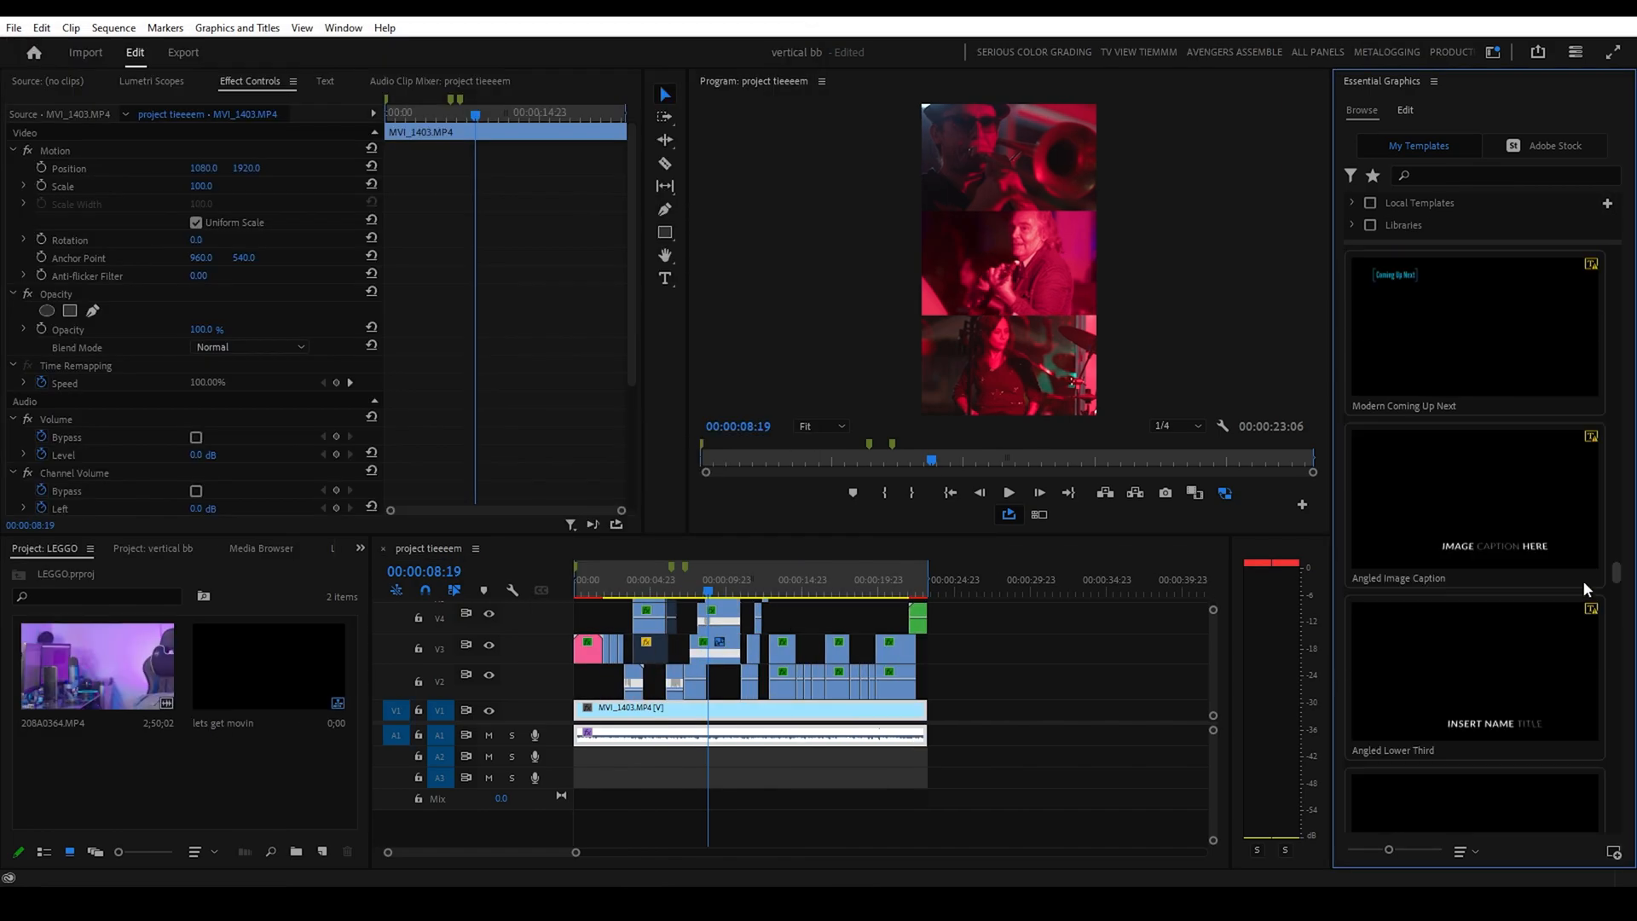
scroll(down, 3)
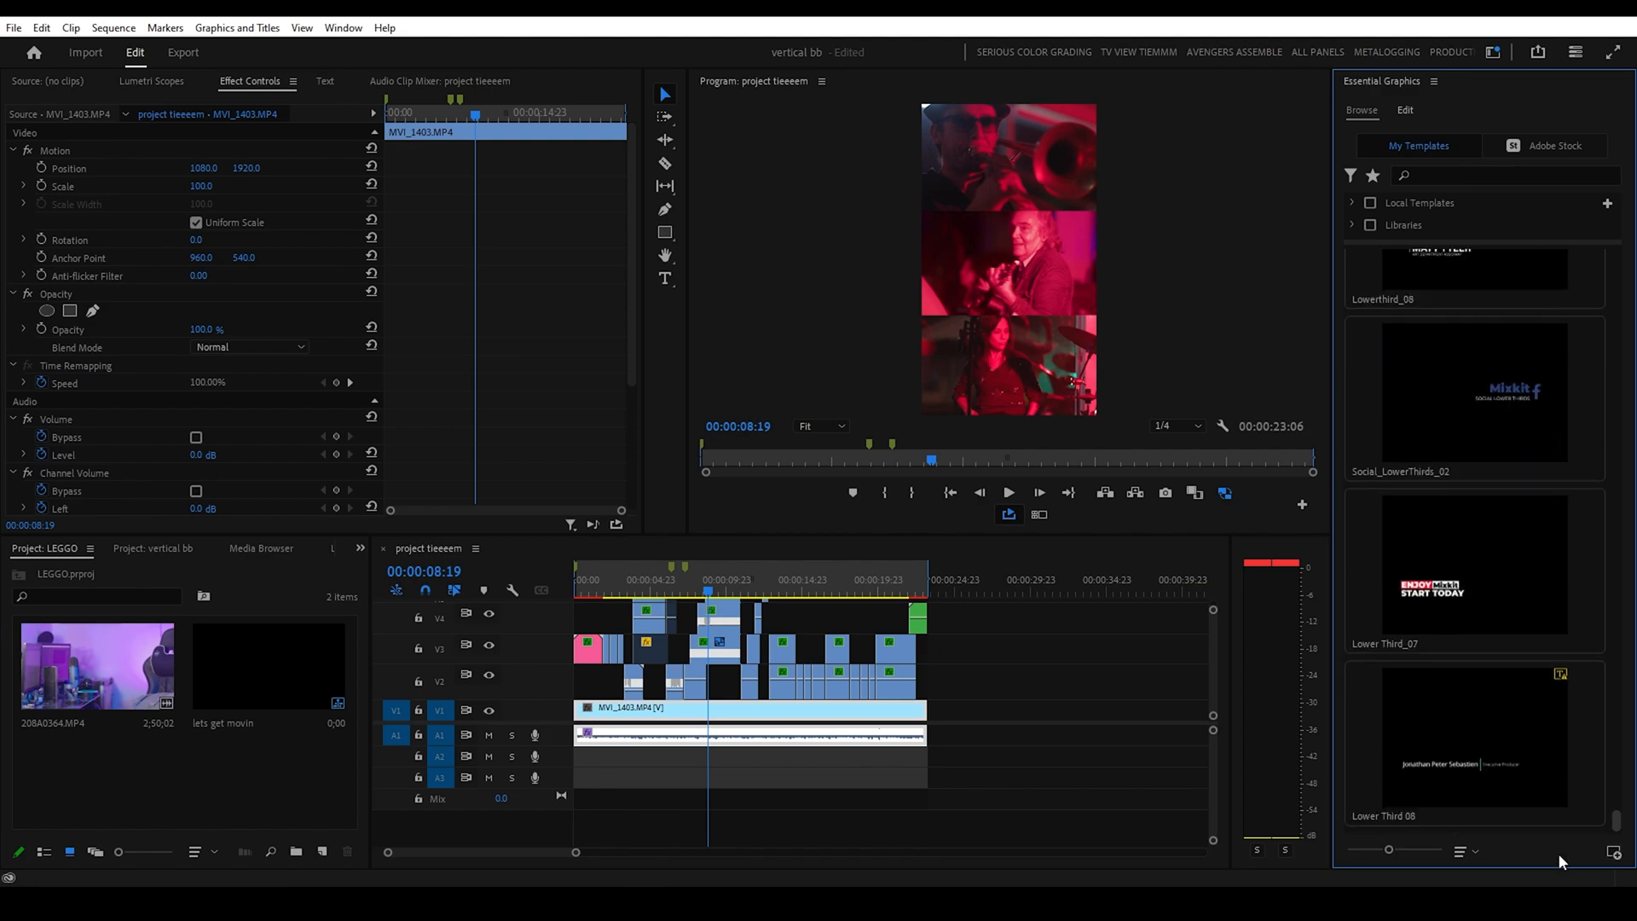